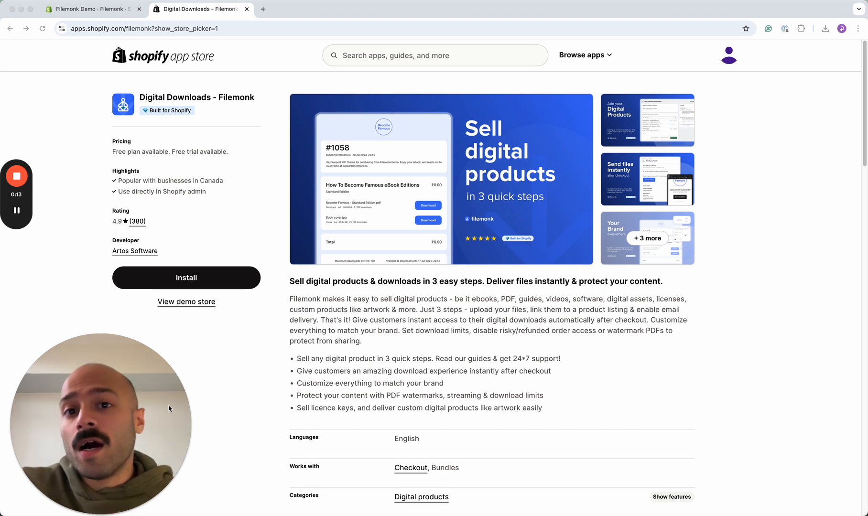
Step: Switch to the Shopify admin tab and open Filemonk's Digital products list
{"action": "left_click", "coordinate": [92, 9]}
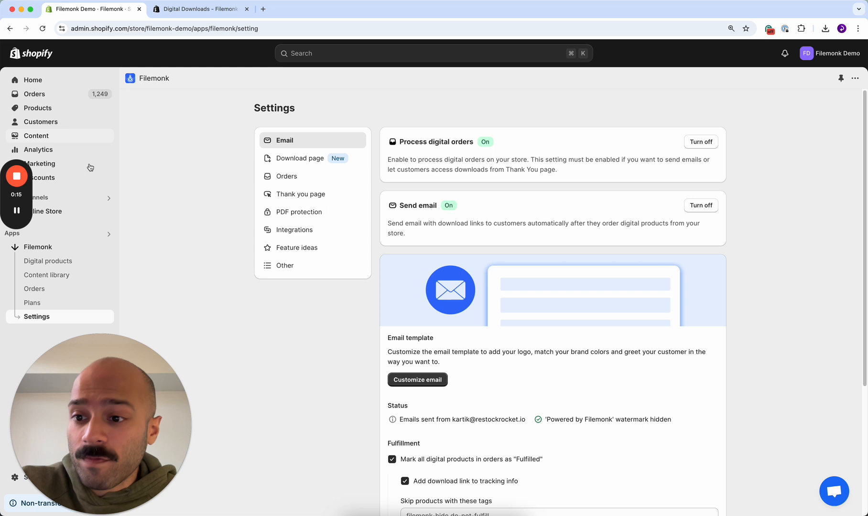
{"action": "left_click", "coordinate": [48, 260]}
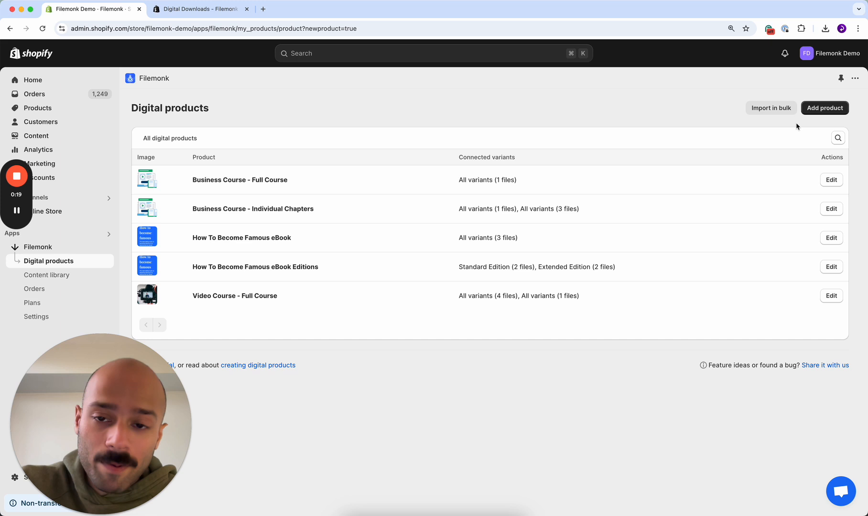
Step: Begin a new Filemonk digital product from the Digital products page
{"action": "left_click", "coordinate": [825, 108]}
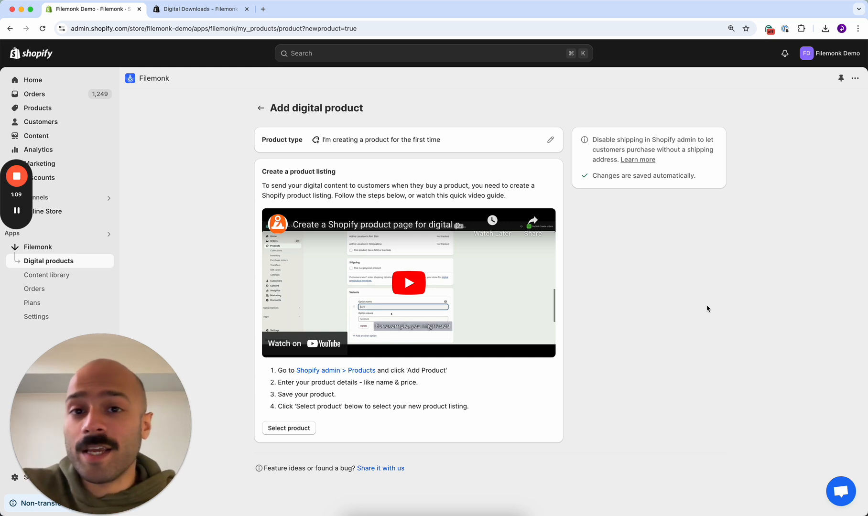
{"action": "mouse_move", "coordinate": [446, 164]}
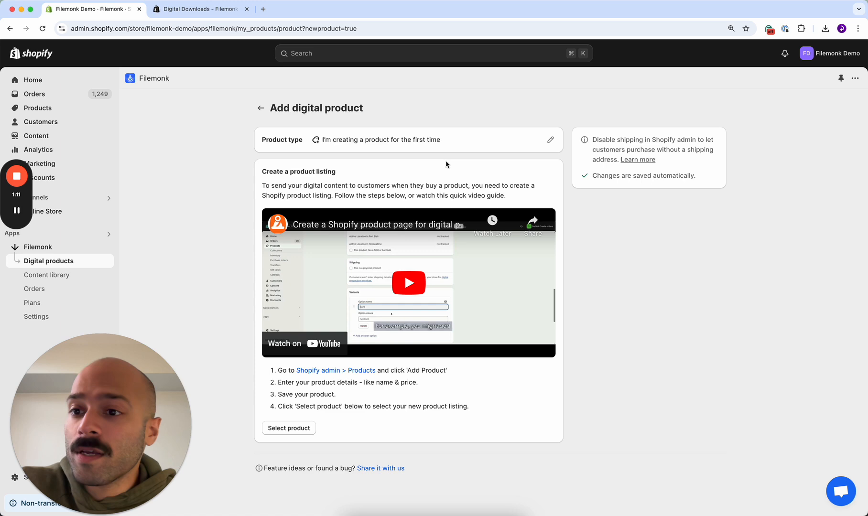
Step: Create product 'Become Famous eBook' and keep an AI description generated from 'become famous e' keywords
{"action": "left_click", "coordinate": [38, 108]}
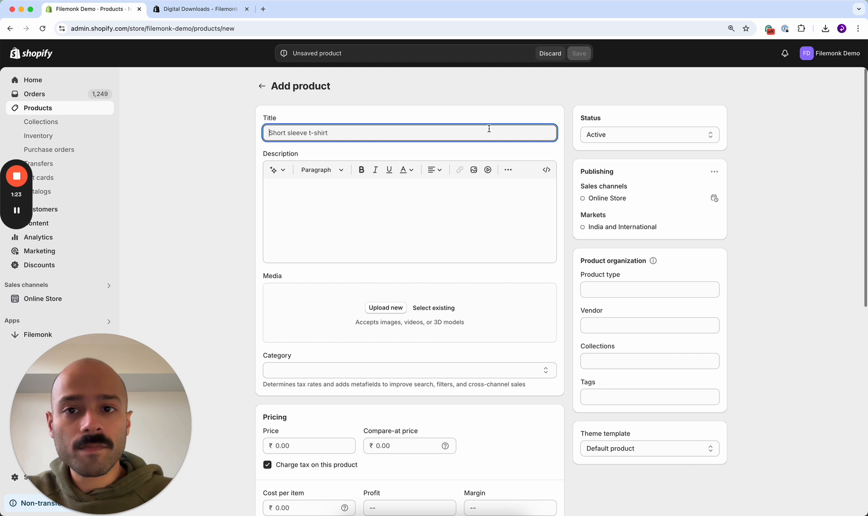
{"action": "type", "text": "Become Famous eB"}
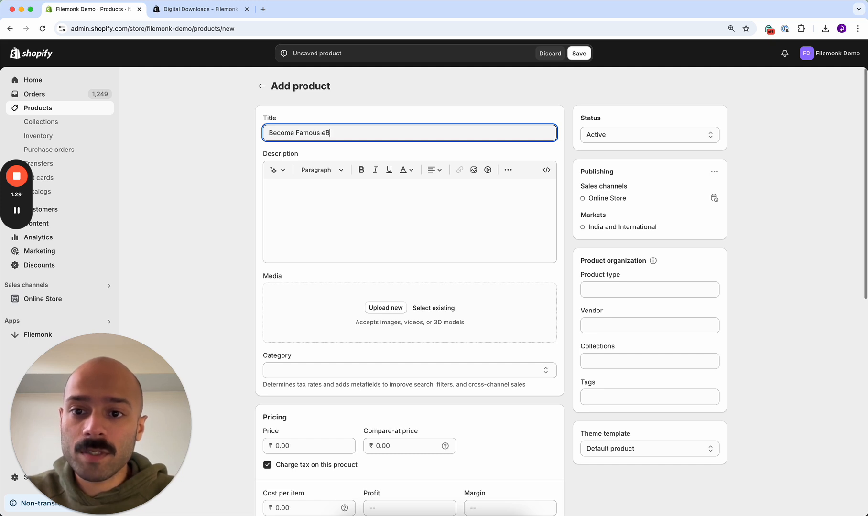
{"action": "left_click", "coordinate": [273, 170]}
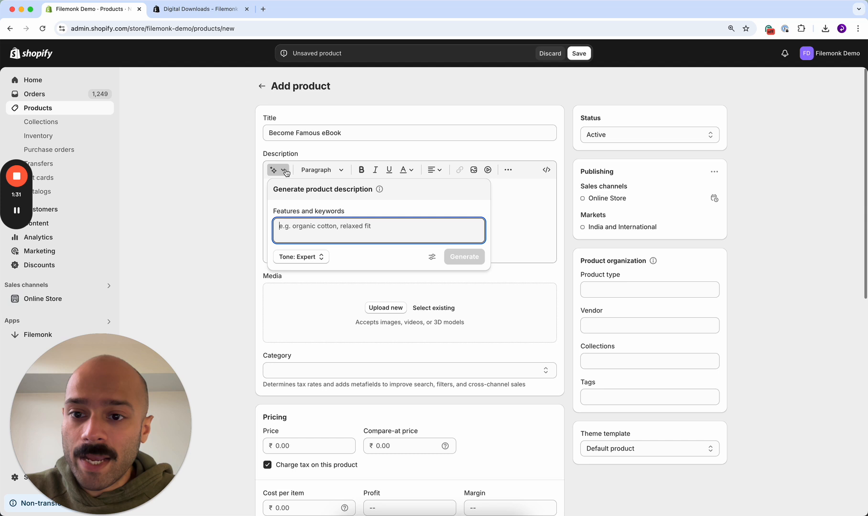
{"action": "type", "text": "become famous ebook"}
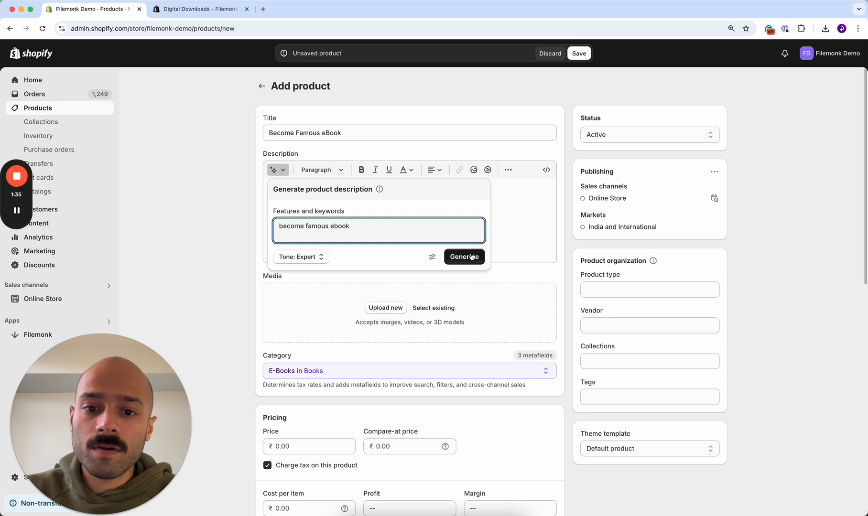
{"action": "left_click", "coordinate": [464, 256]}
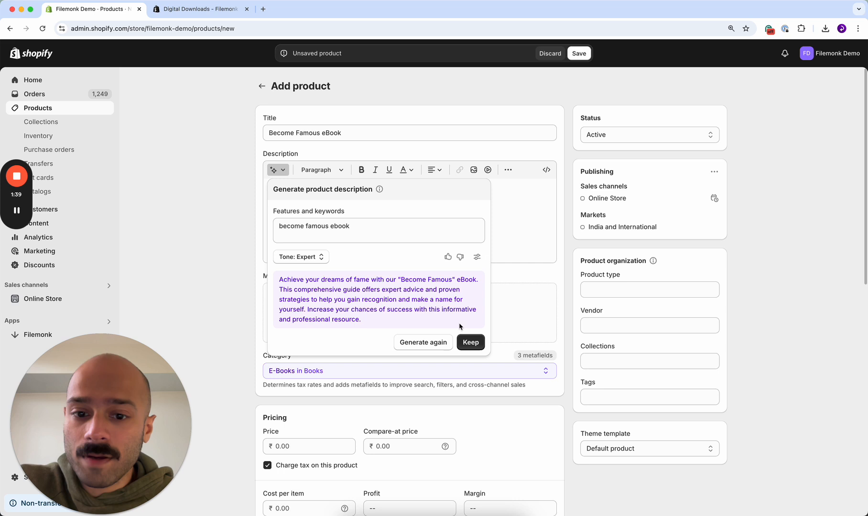
{"action": "left_click", "coordinate": [470, 342]}
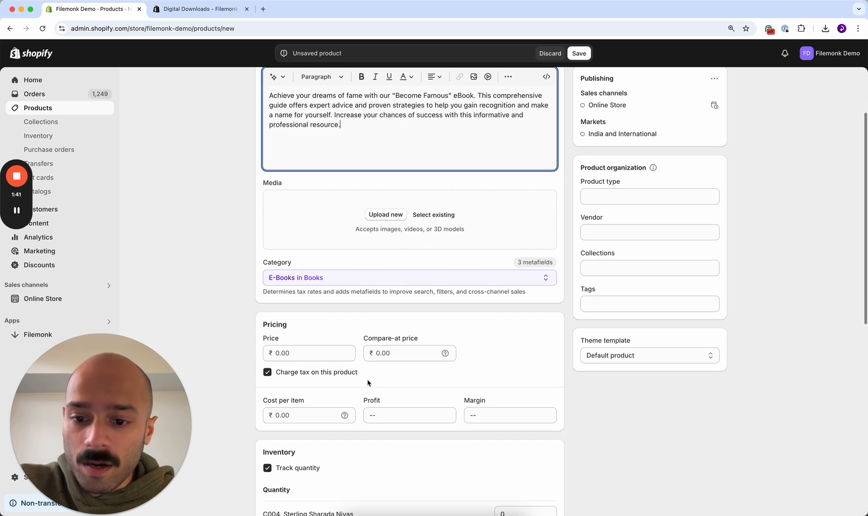
Step: Set the eBook price to ₹1,000.00 and turn off Track quantity under Inventory
{"action": "type", "text": "1000"}
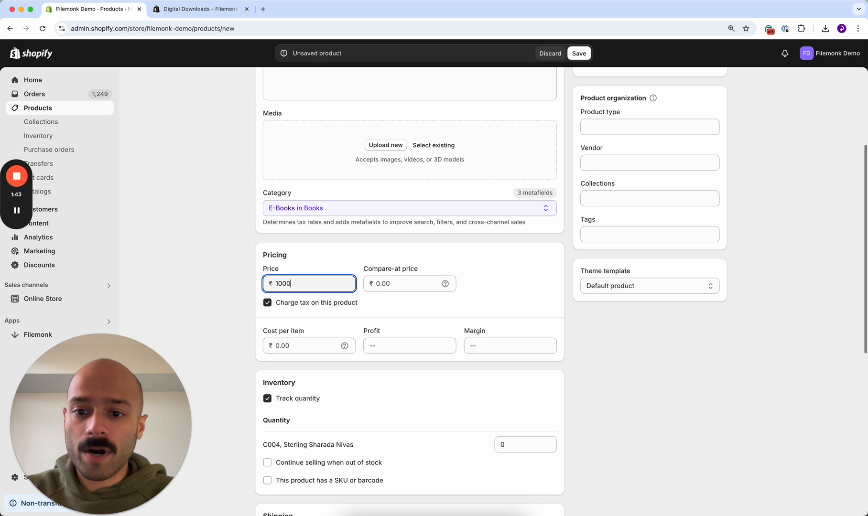
{"action": "scroll", "scroll_direction": "down", "scroll_amount": 3}
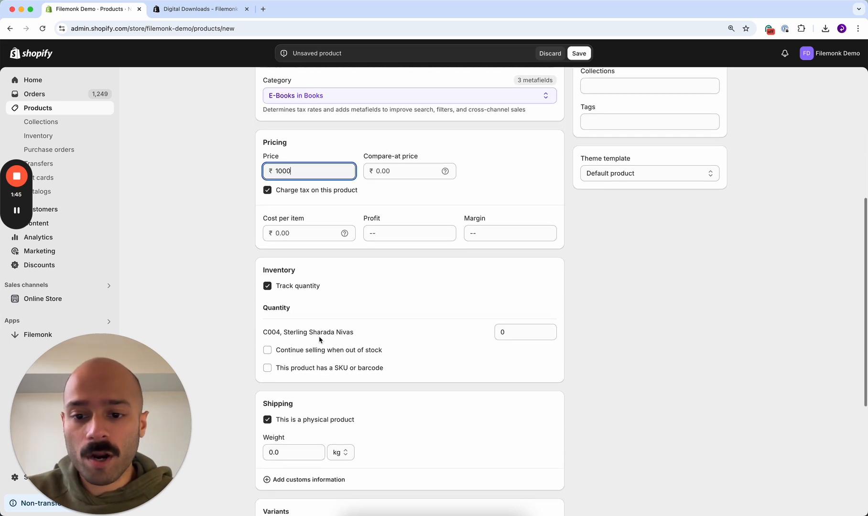
{"action": "scroll", "scroll_direction": "down", "scroll_amount": 3}
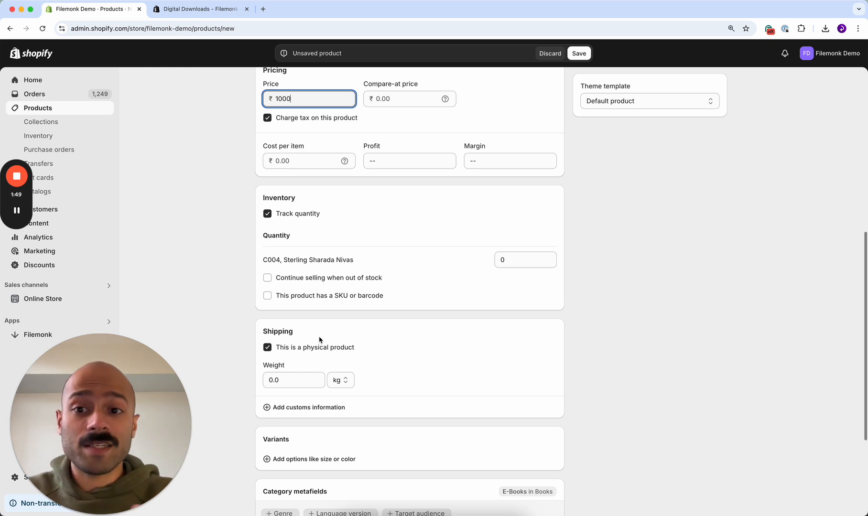
{"action": "left_click", "coordinate": [267, 214]}
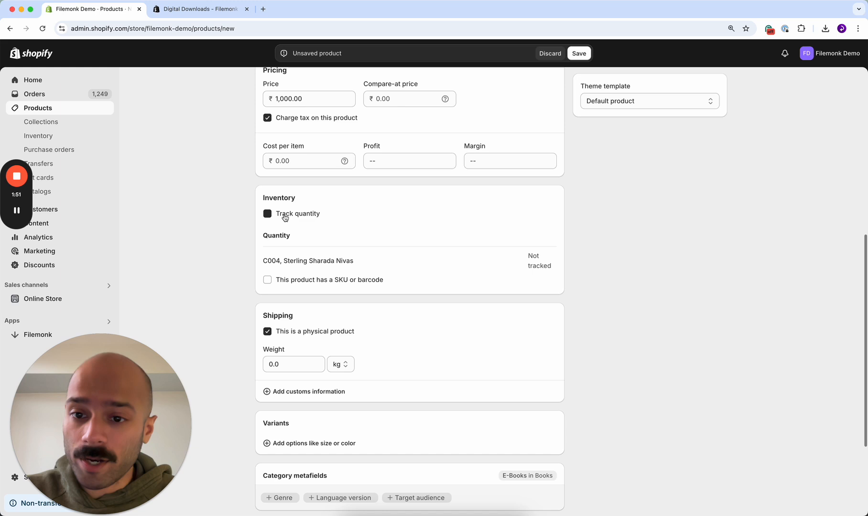
{"action": "left_click", "coordinate": [267, 214]}
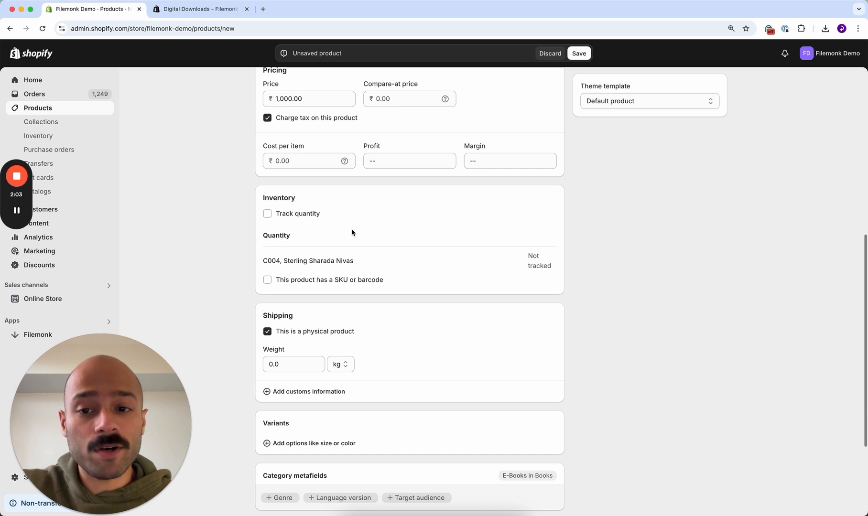
{"action": "scroll", "scroll_direction": "down", "scroll_amount": 3}
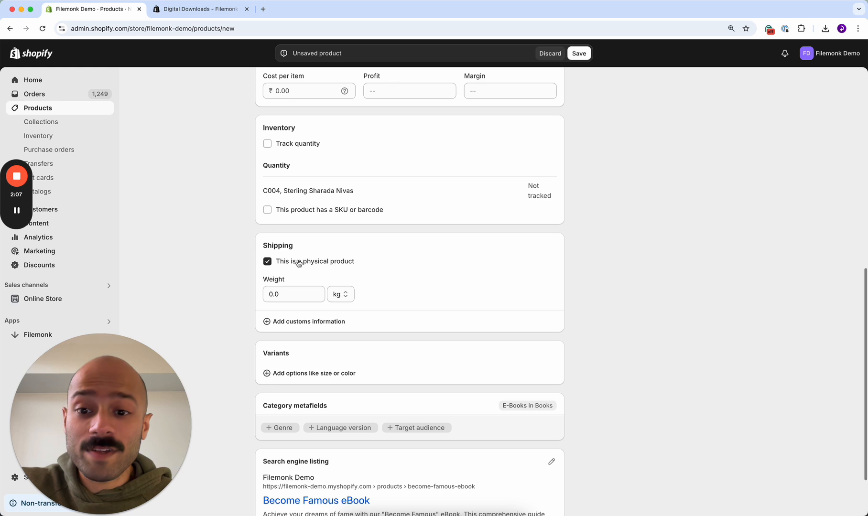
Step: Uncheck 'This is a physical product' under Shipping for the eBook
{"action": "left_click", "coordinate": [267, 261]}
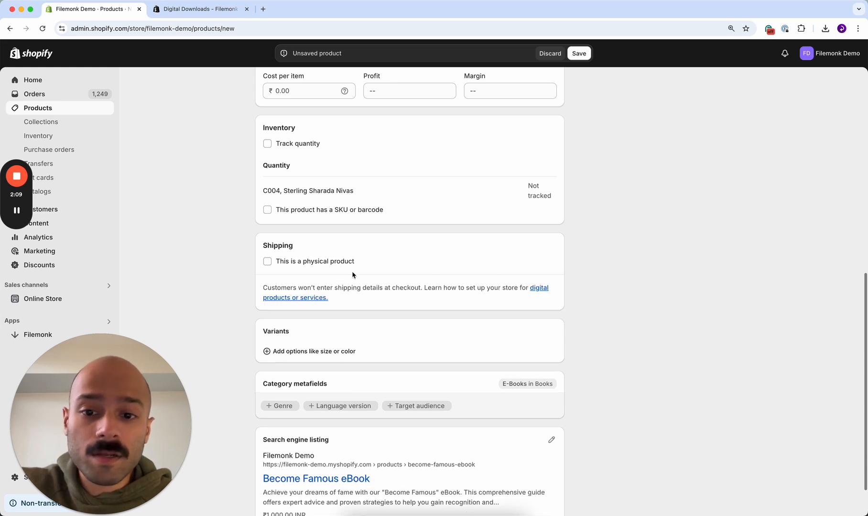
{"action": "mouse_move", "coordinate": [434, 288]}
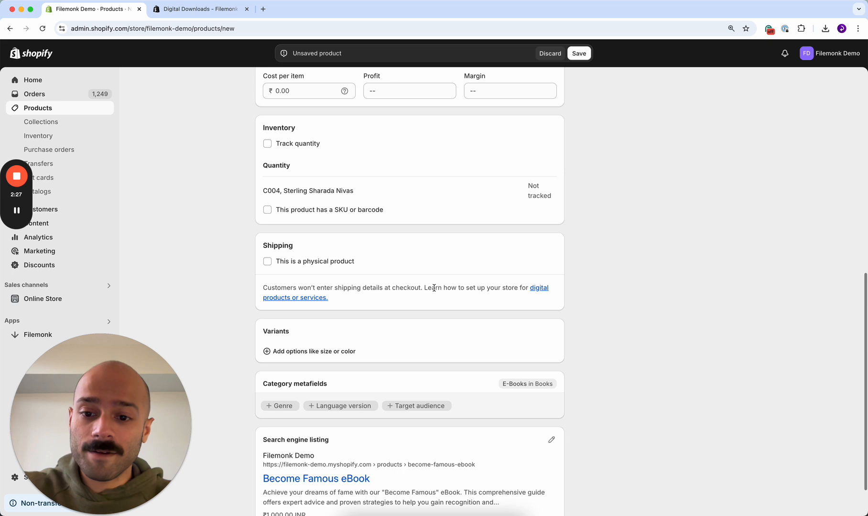
{"action": "scroll", "scroll_direction": "down", "scroll_amount": 3}
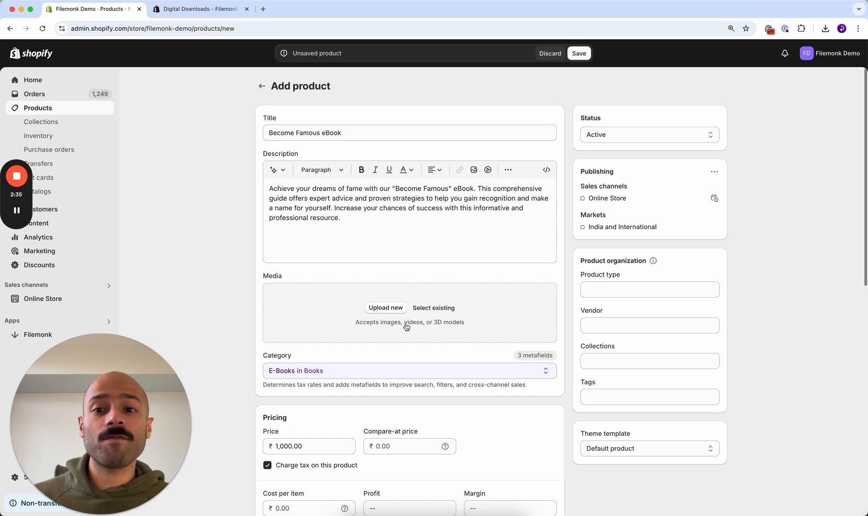
Step: Add a custom Edition option with Standard and Extended values, then save the product
{"action": "scroll", "scroll_direction": "down", "scroll_amount": 3}
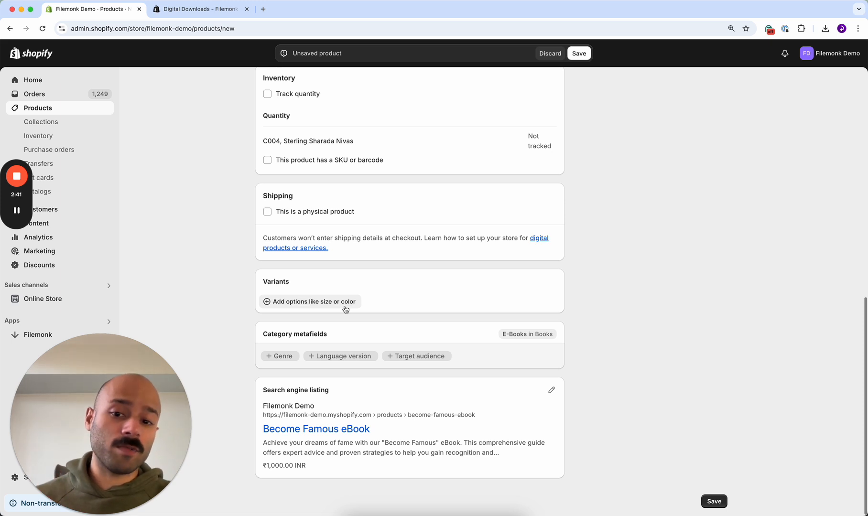
{"action": "left_click", "coordinate": [308, 301]}
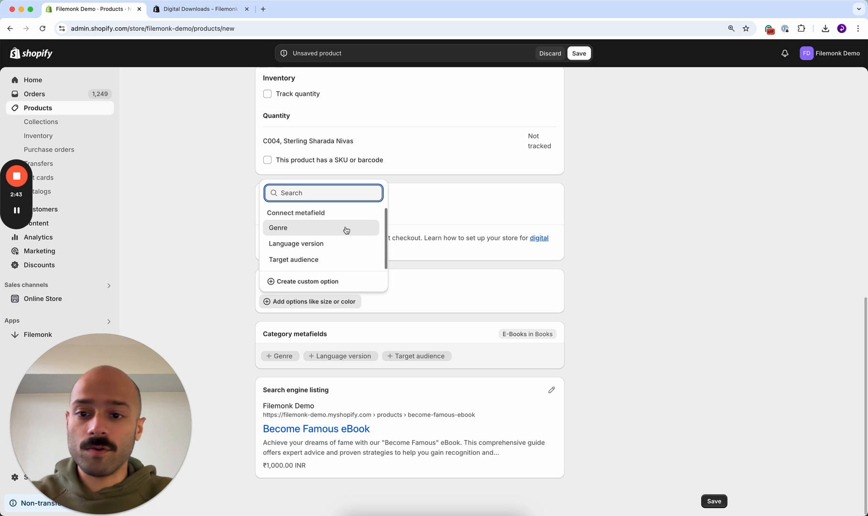
{"action": "type", "text": "Edition"}
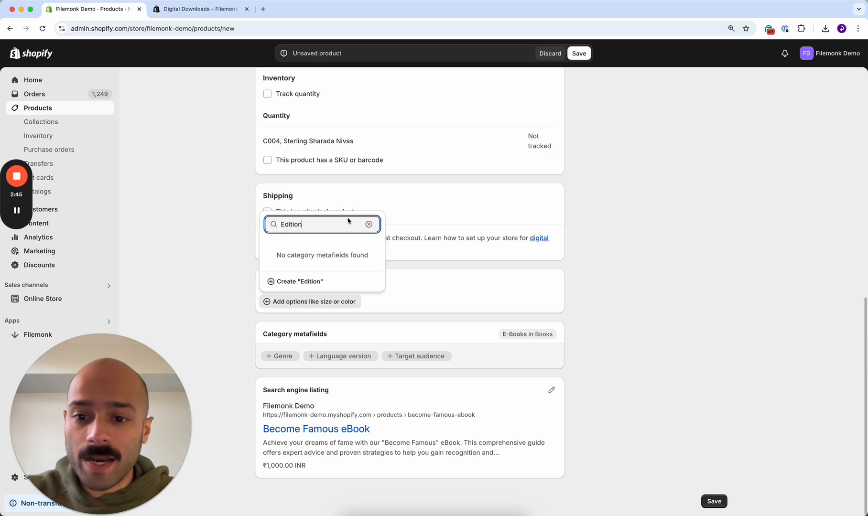
{"action": "left_click", "coordinate": [299, 281]}
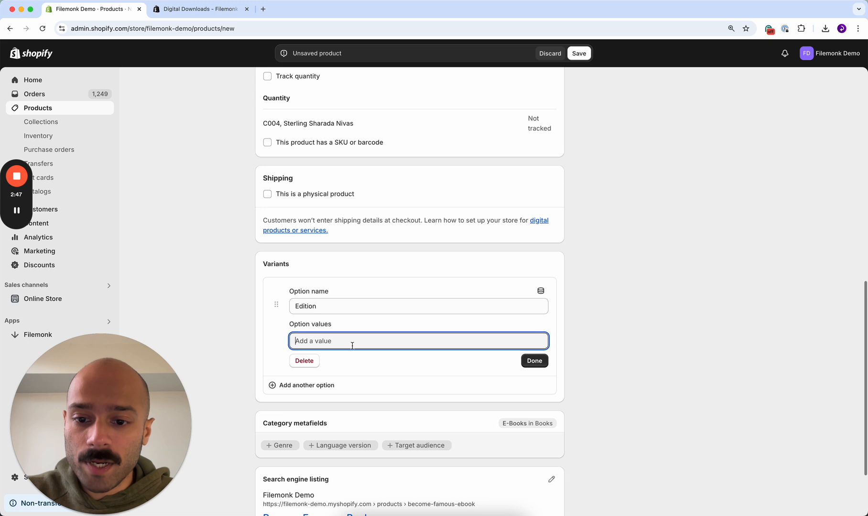
{"action": "type", "text": "Extended"}
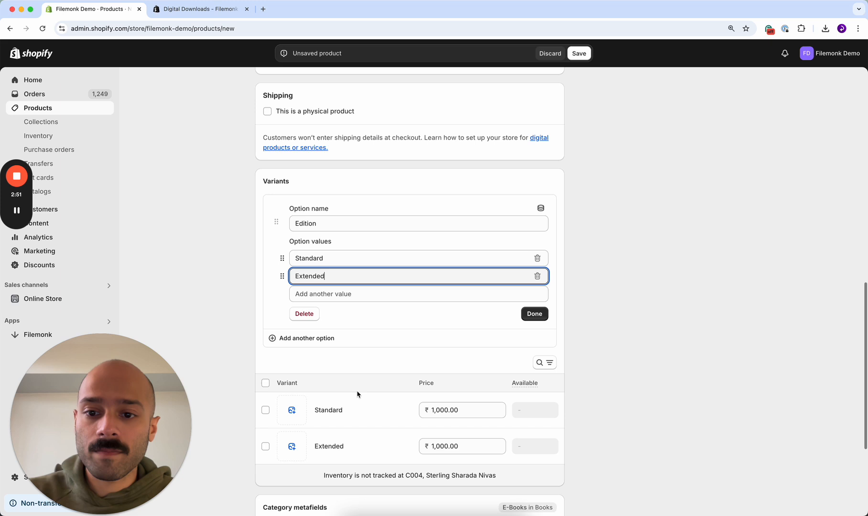
{"action": "left_click", "coordinate": [533, 313]}
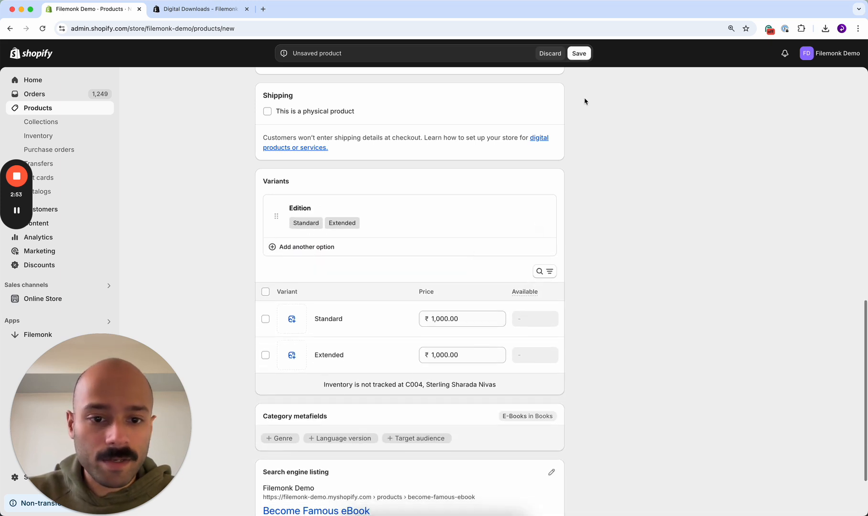
{"action": "left_click", "coordinate": [578, 53]}
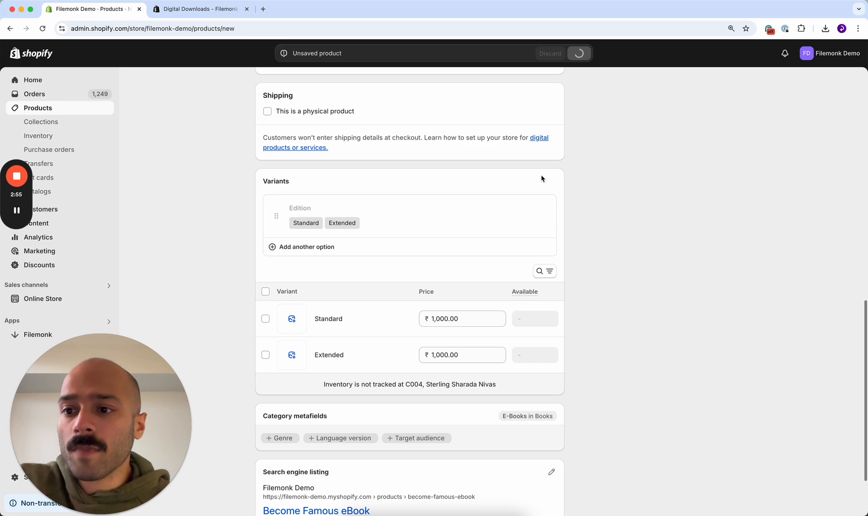
Step: Save Become Famous eBook as an active product and open its storefront preview
{"action": "left_click", "coordinate": [578, 53]}
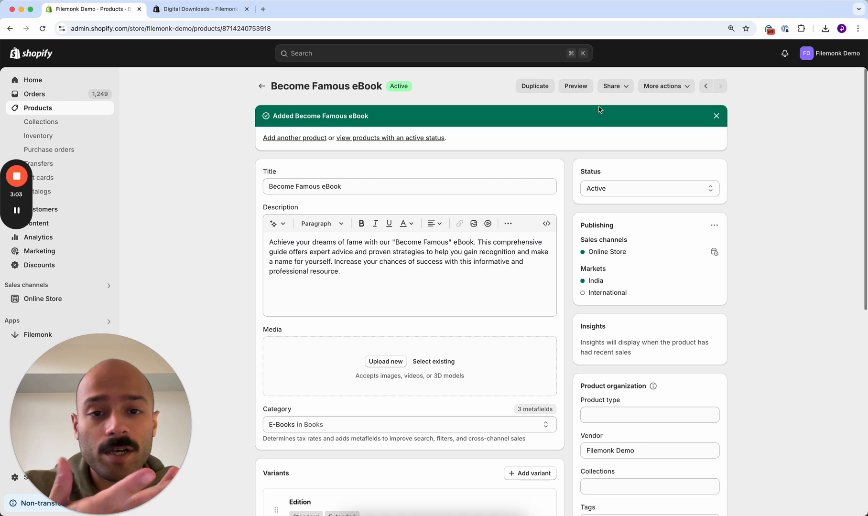
{"action": "left_click", "coordinate": [575, 85]}
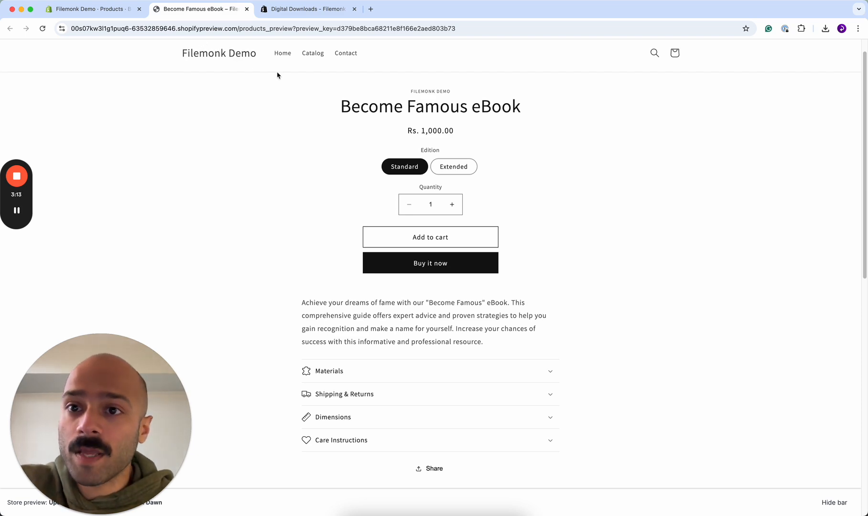
Step: Review the storefront eBook page, then go back to the Shopify admin product
{"action": "left_click", "coordinate": [92, 9]}
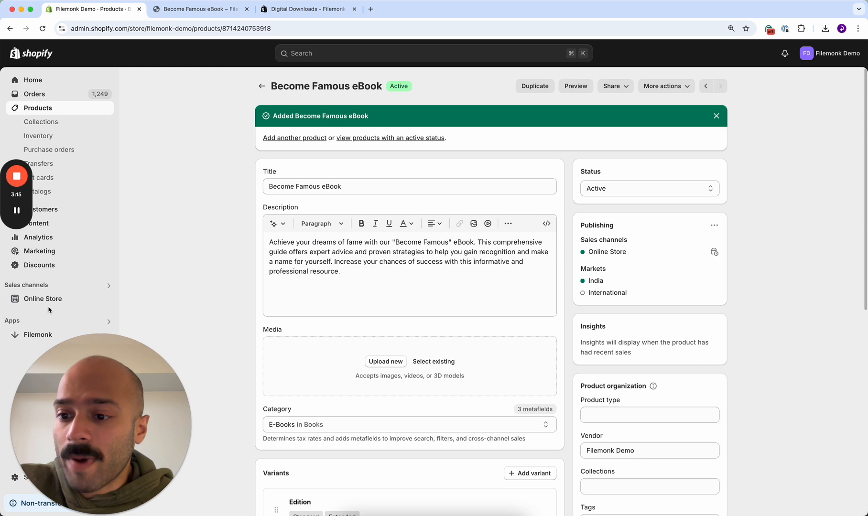
Step: Add a Filemonk digital product and choose Become Famous eBook as the existing listing to link
{"action": "left_click", "coordinate": [38, 334]}
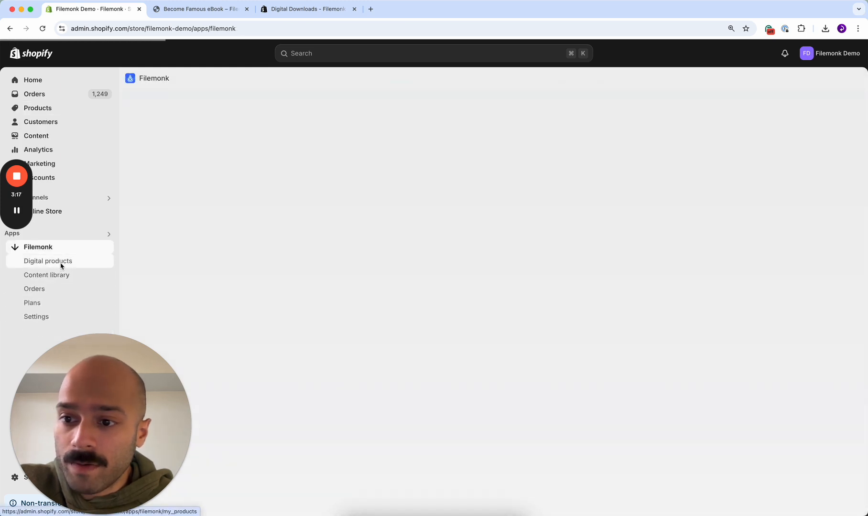
{"action": "left_click", "coordinate": [48, 260]}
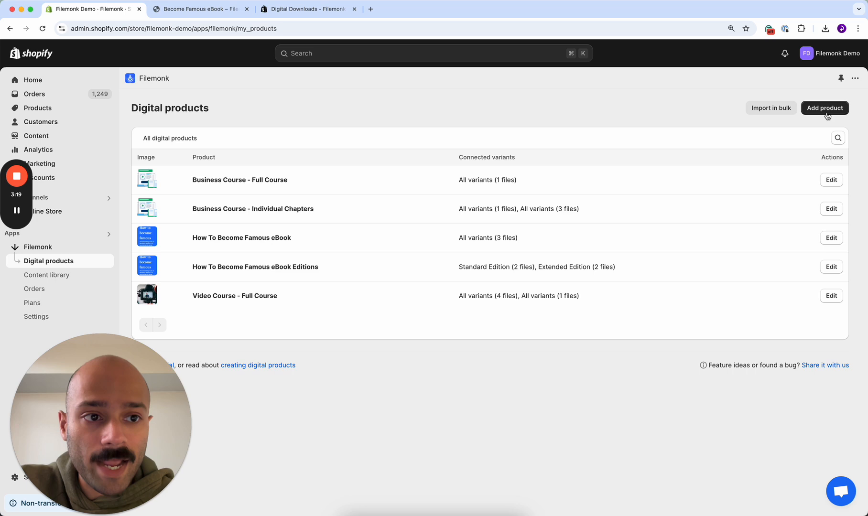
{"action": "left_click", "coordinate": [824, 108]}
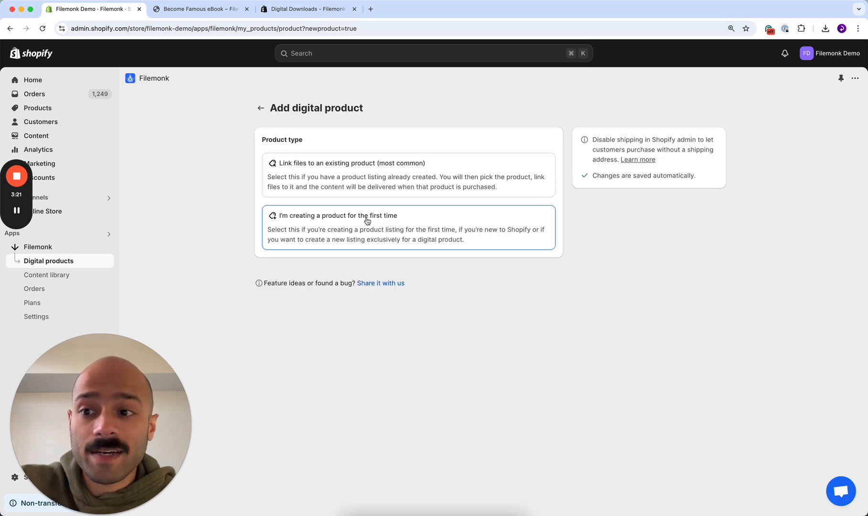
{"action": "left_click", "coordinate": [408, 228]}
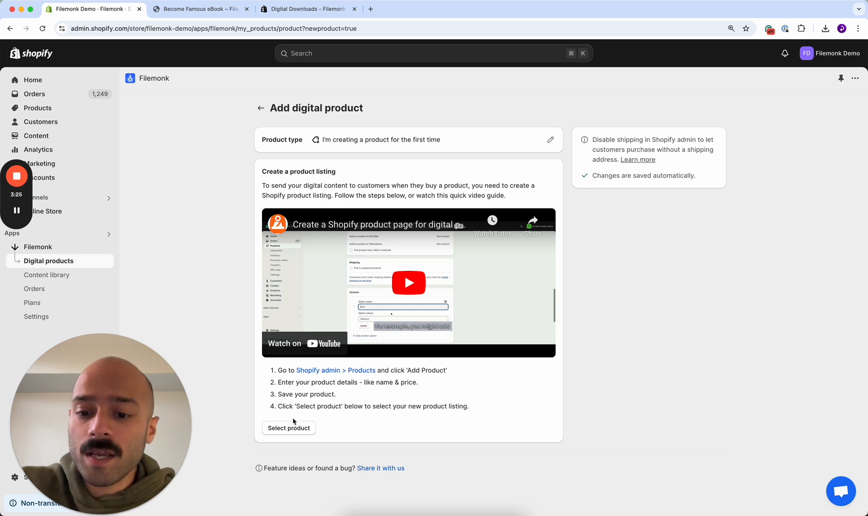
{"action": "left_click", "coordinate": [289, 428]}
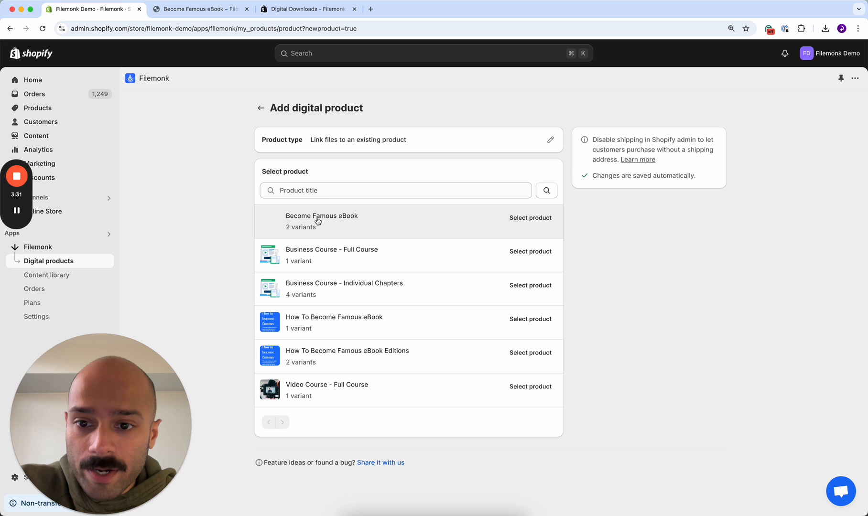
{"action": "left_click", "coordinate": [529, 218]}
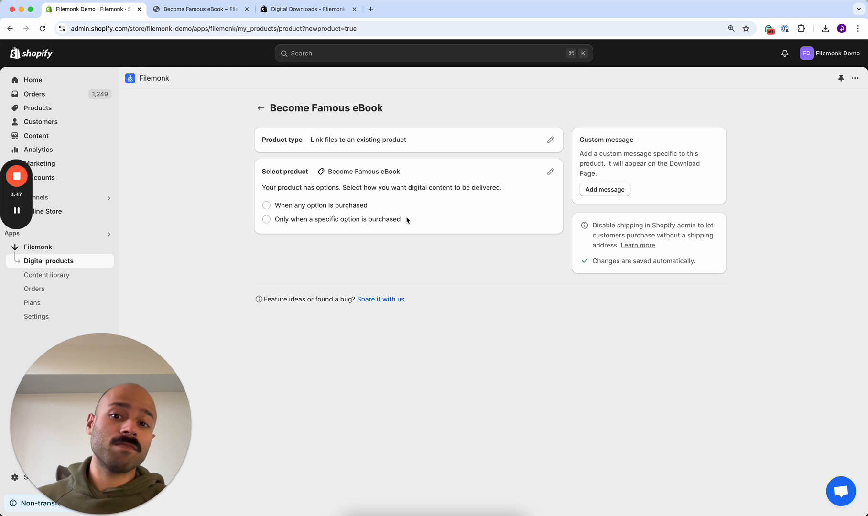
Step: Deliver files only when a specific option is purchased, selecting the Standard variant
{"action": "left_click", "coordinate": [266, 205]}
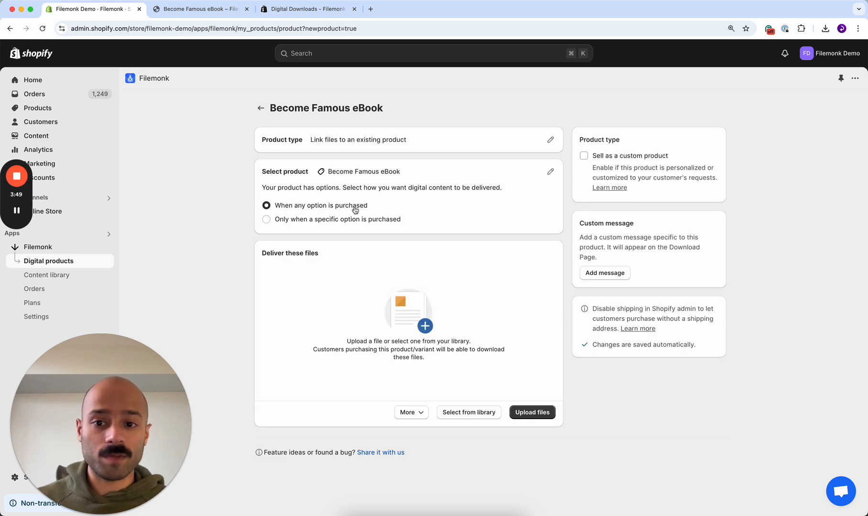
{"action": "mouse_move", "coordinate": [372, 213]}
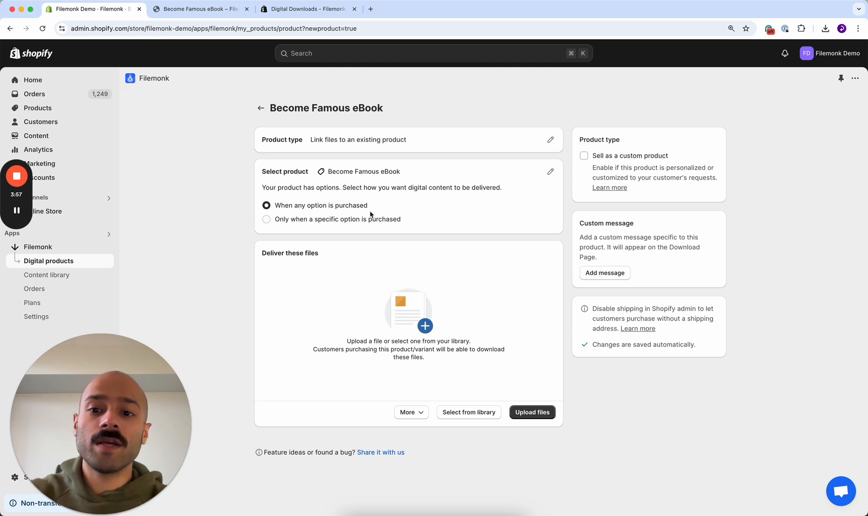
{"action": "left_click", "coordinate": [266, 219]}
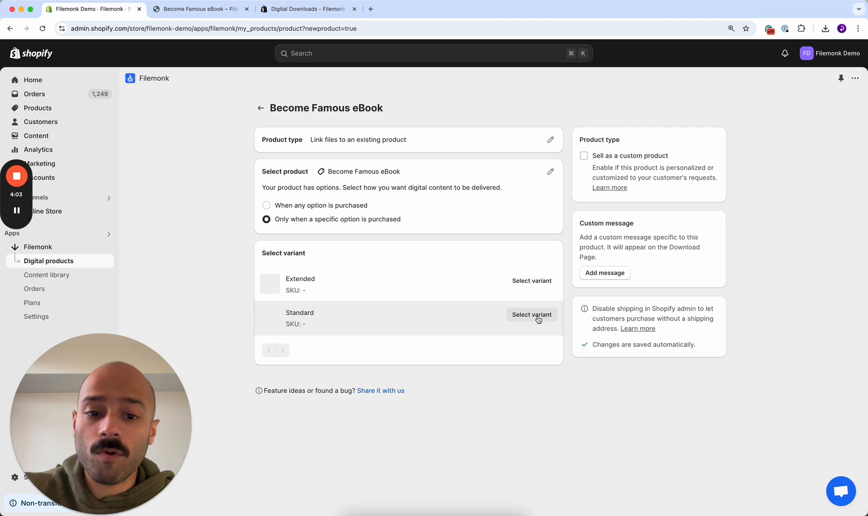
{"action": "left_click", "coordinate": [531, 318]}
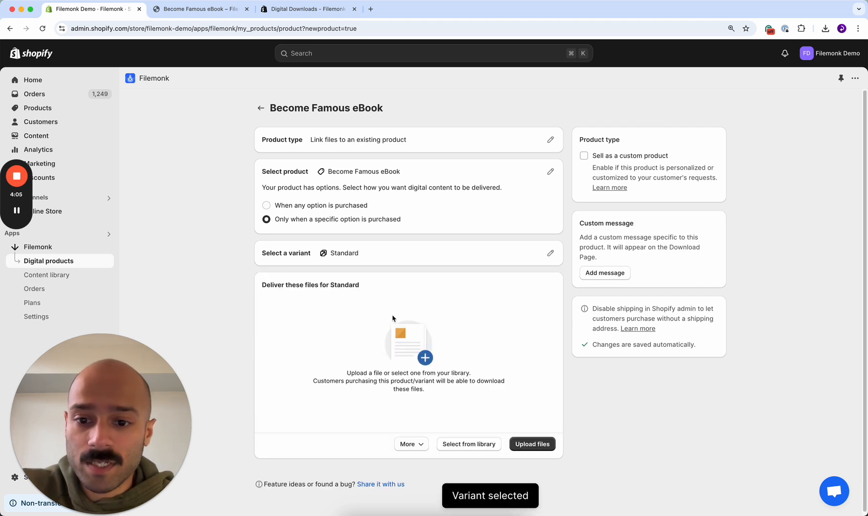
Step: Upload 'Become Famous - Standard Edition.pdf' from the Desktop as the Standard variant's download
{"action": "left_click", "coordinate": [531, 443]}
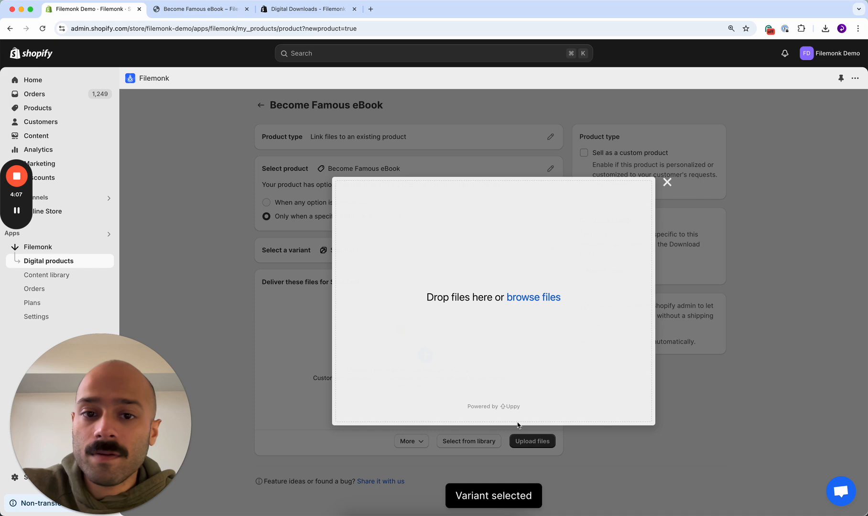
{"action": "left_click", "coordinate": [533, 298]}
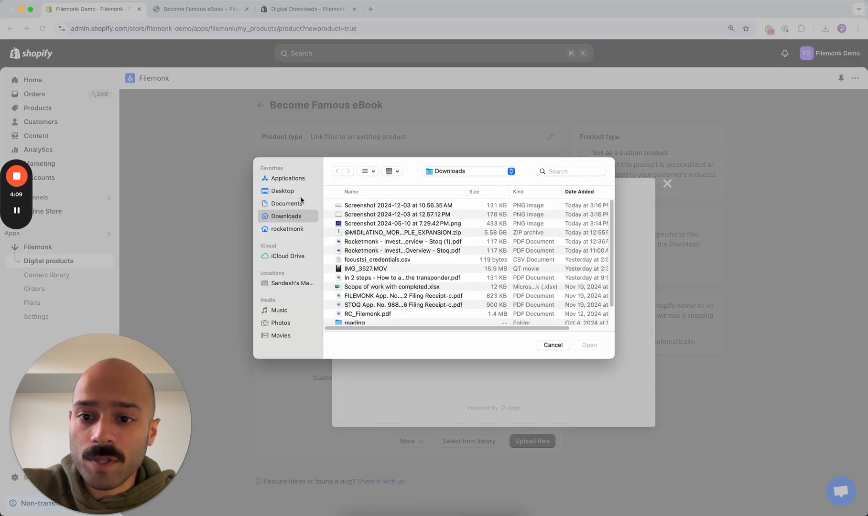
{"action": "left_click", "coordinate": [283, 190]}
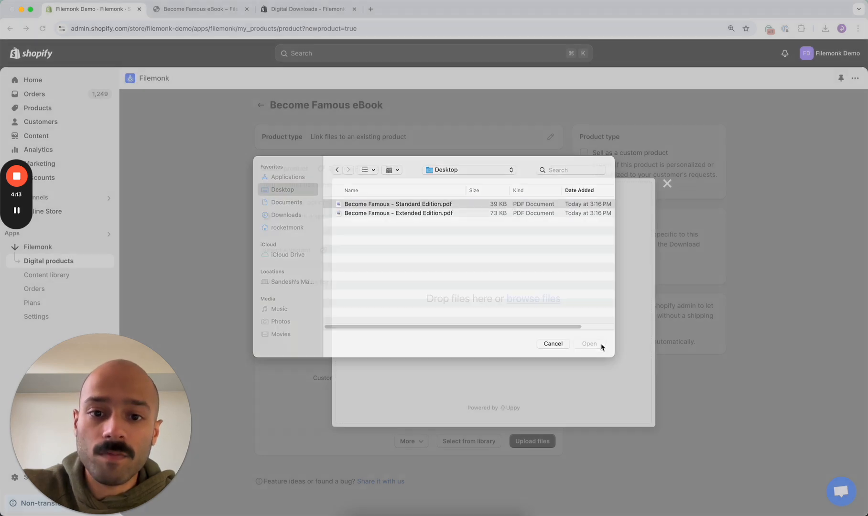
{"action": "left_click", "coordinate": [588, 344]}
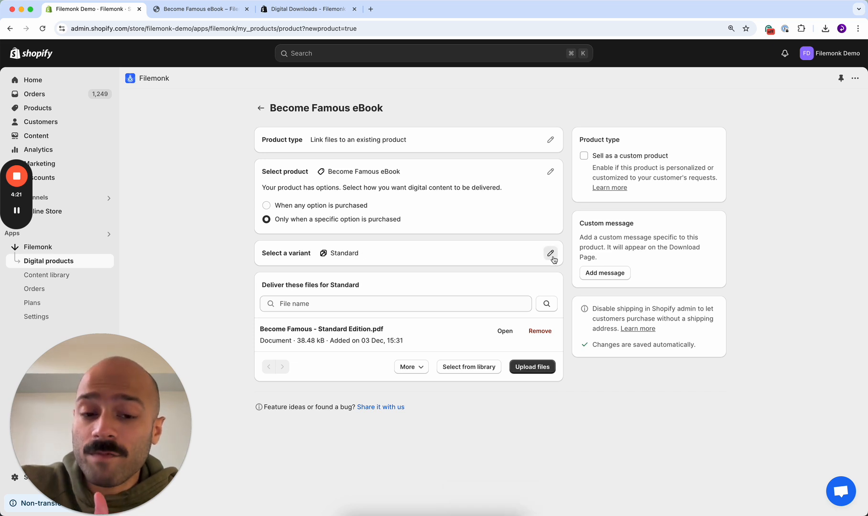
{"action": "left_click", "coordinate": [550, 253]}
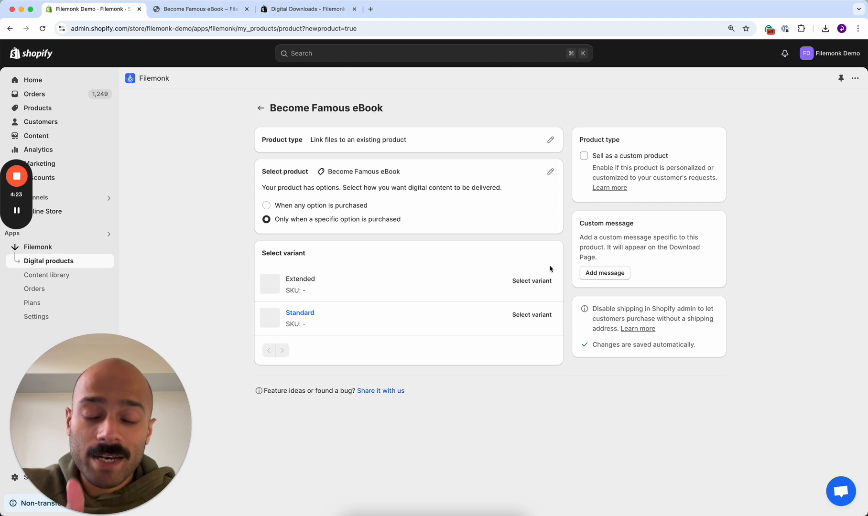
Step: Select the Extended variant and upload 'Become Famous - Extended Edition.pdf' as its download
{"action": "left_click", "coordinate": [531, 281]}
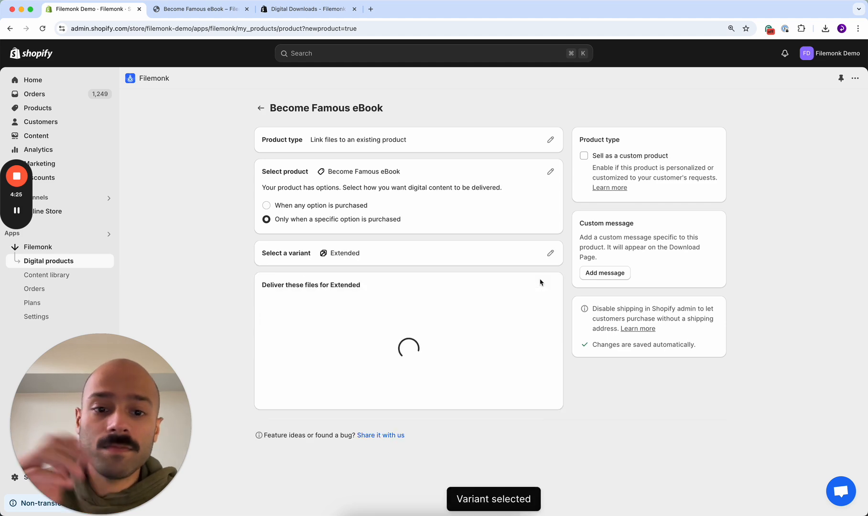
{"action": "left_click", "coordinate": [532, 444]}
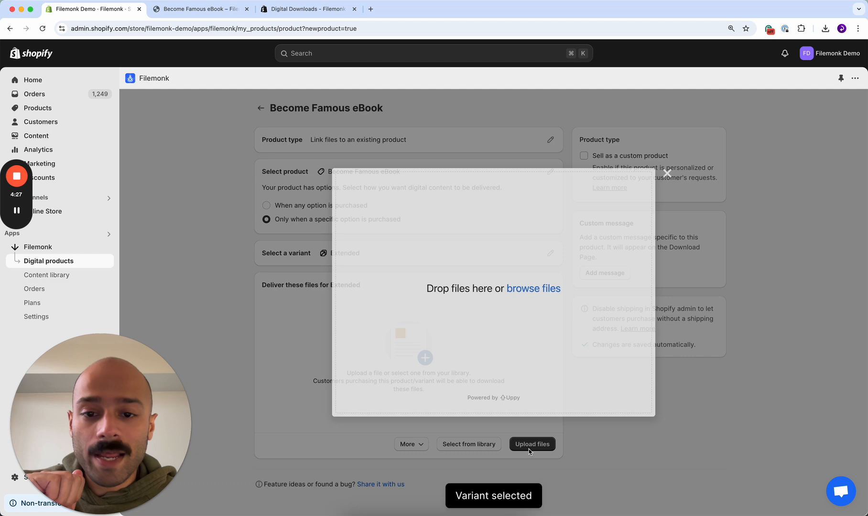
{"action": "left_click", "coordinate": [532, 443]}
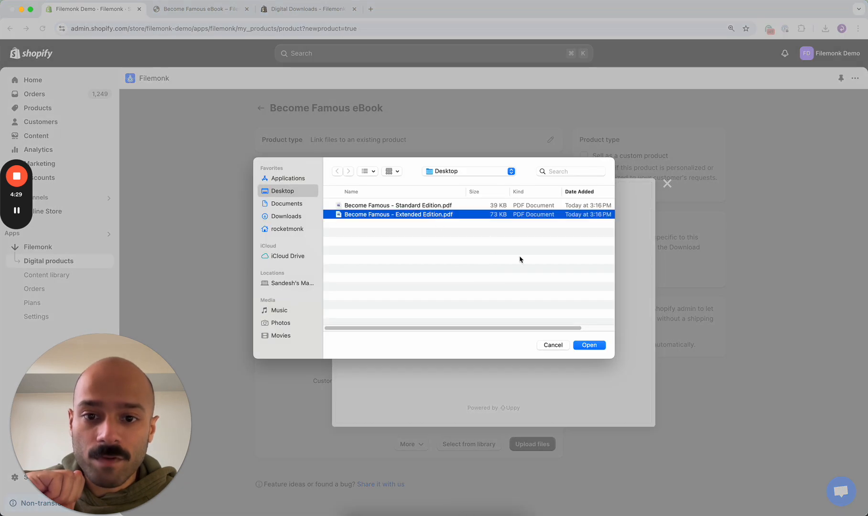
{"action": "left_click", "coordinate": [589, 345]}
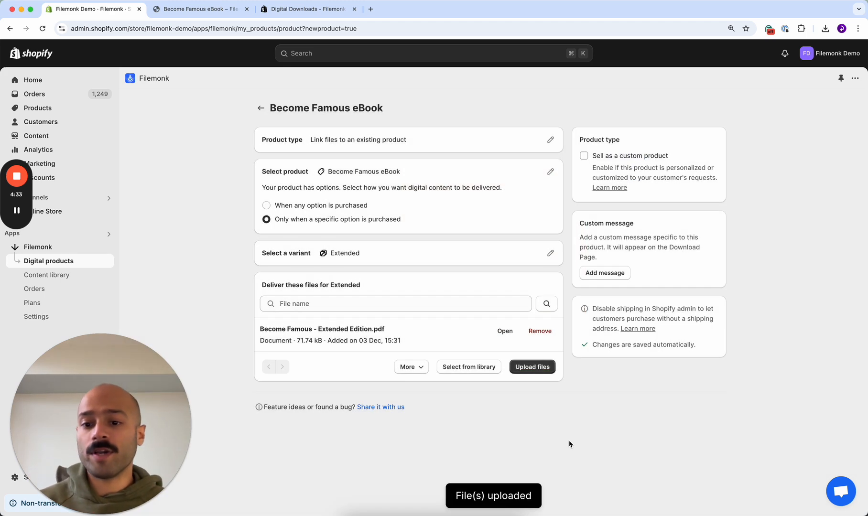
{"action": "mouse_move", "coordinate": [559, 252]}
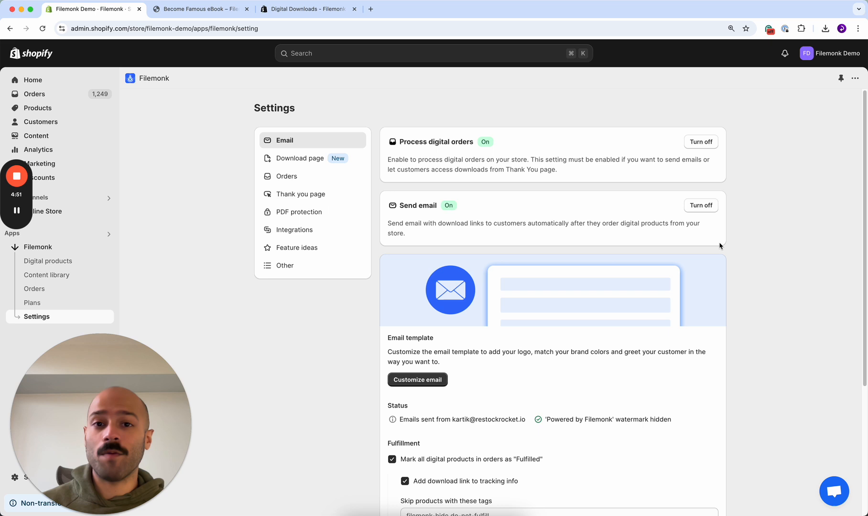
{"action": "mouse_move", "coordinate": [839, 506]}
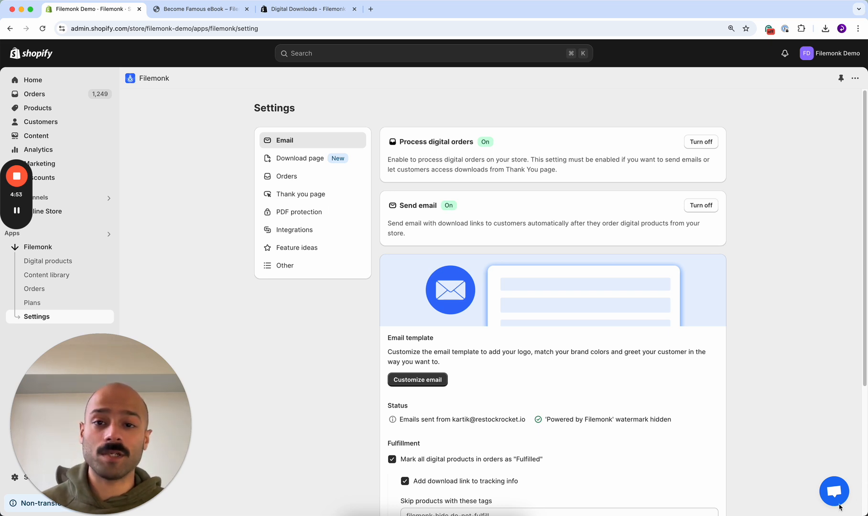